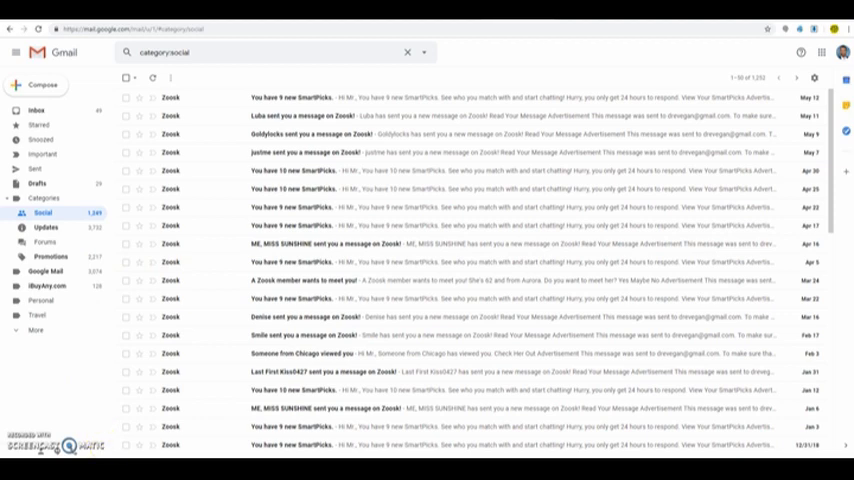
mouse_move(281, 62)
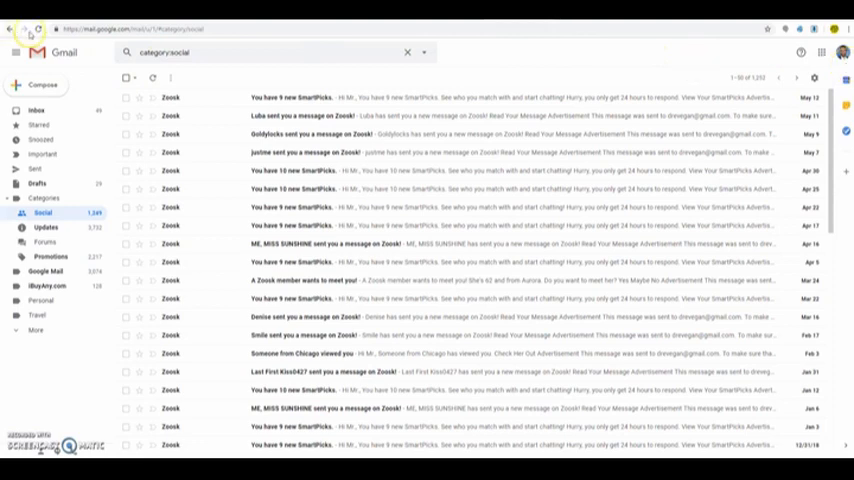
mouse_move(824, 55)
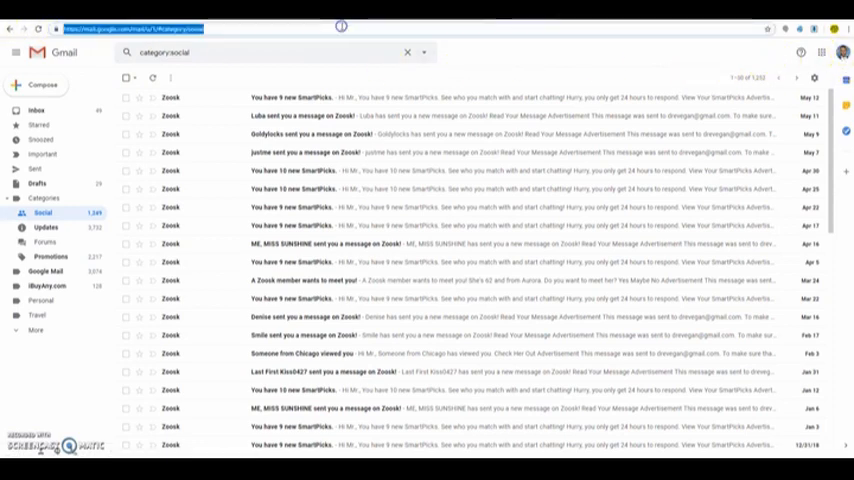
Load Google Maps from google.com, dismiss the suggestions, and show the main menu
text(google.com/voice)
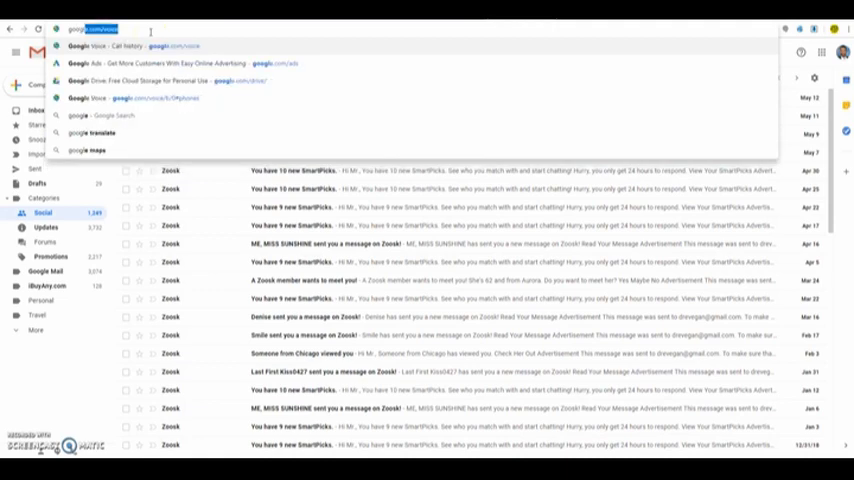
text(google.com)
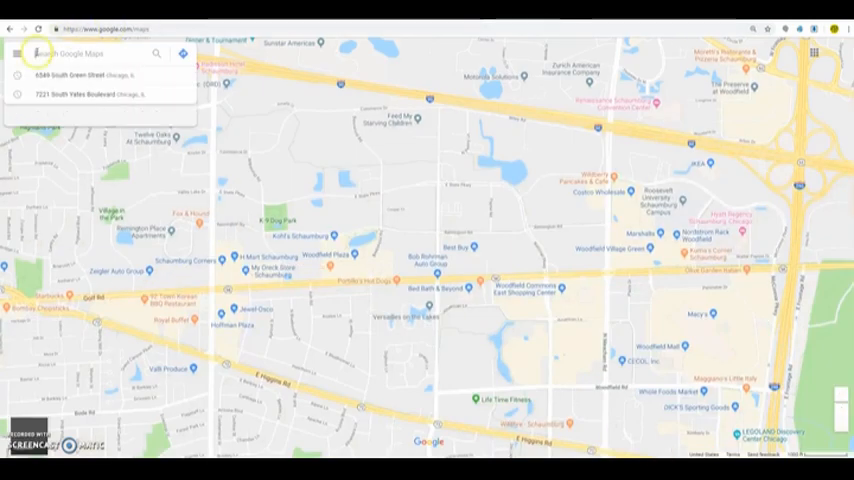
click(26, 53)
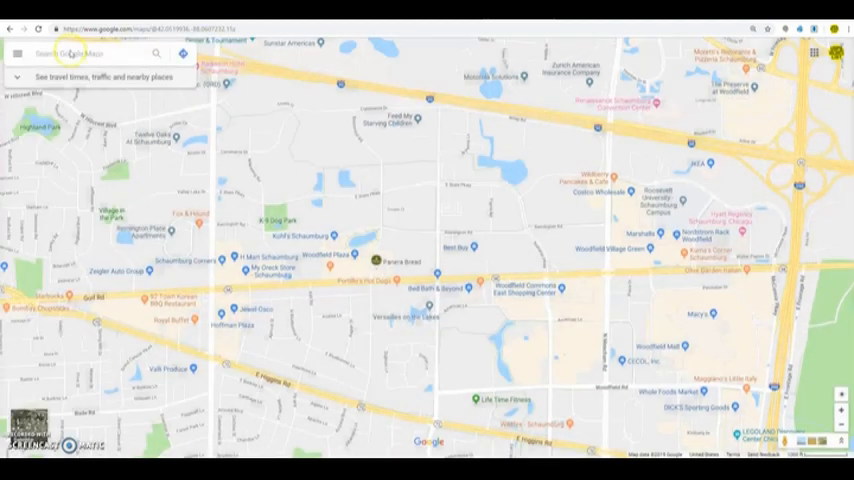
click(18, 53)
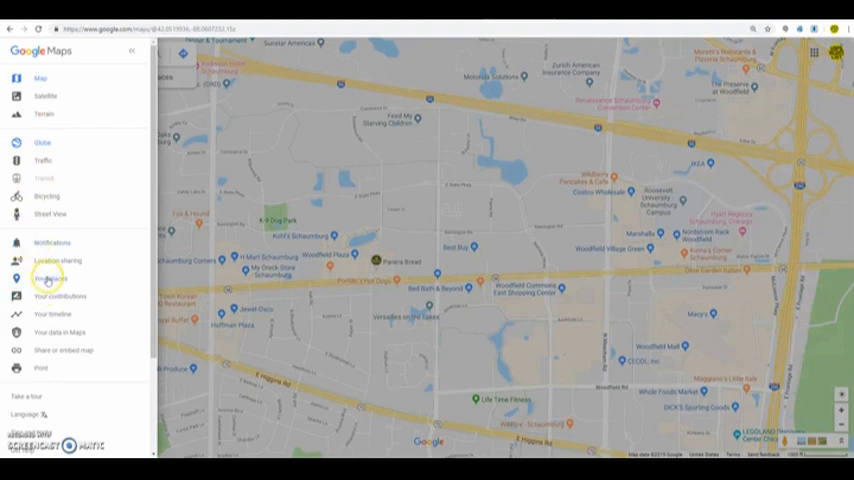
Go to Your places and switch to the Maps tab listing custom maps
click(55, 278)
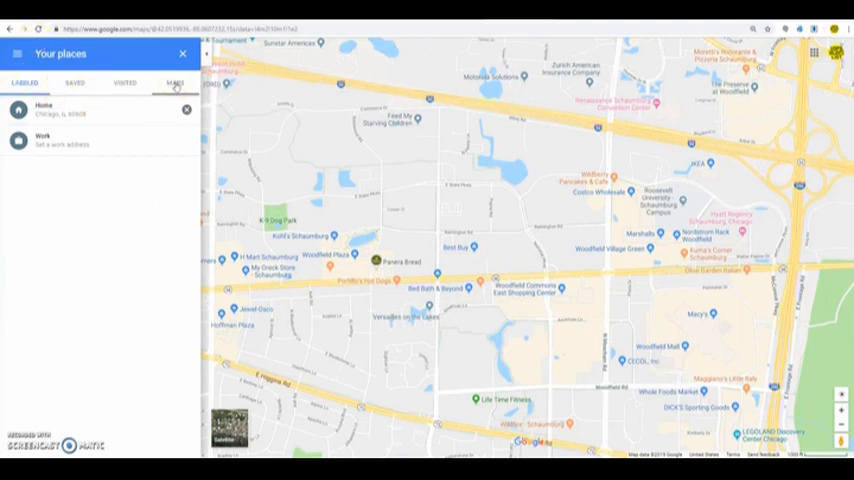
click(174, 84)
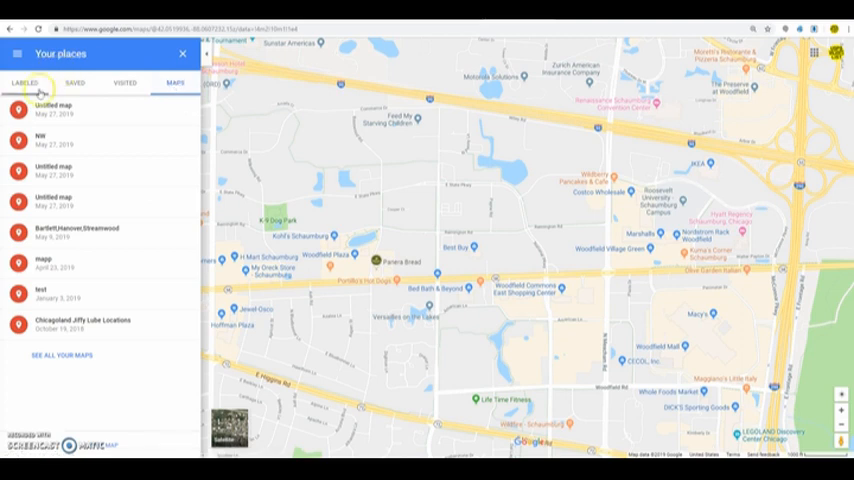
click(72, 77)
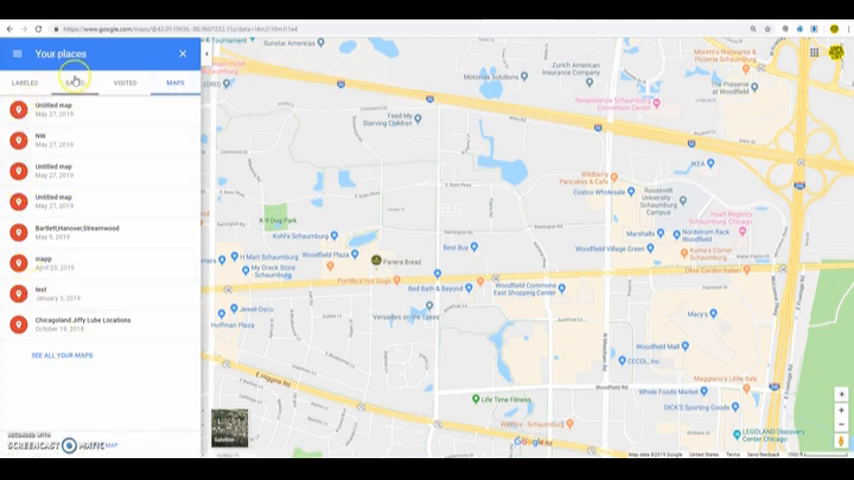
click(170, 80)
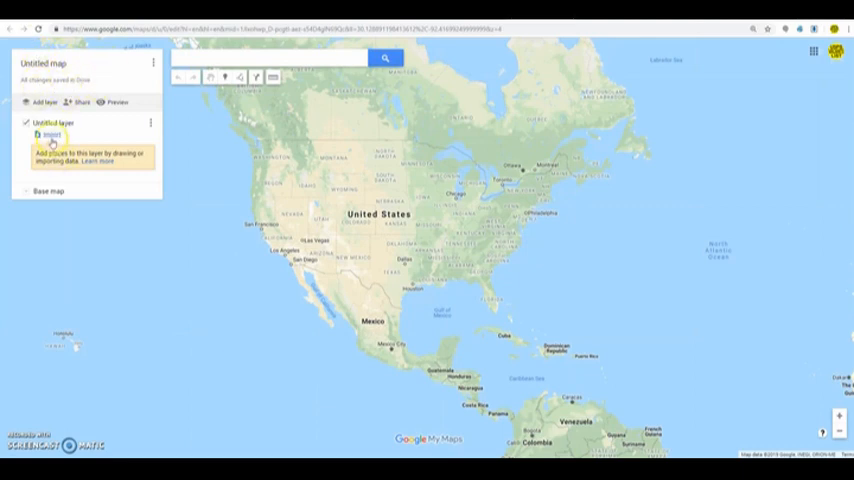
mouse_move(50, 138)
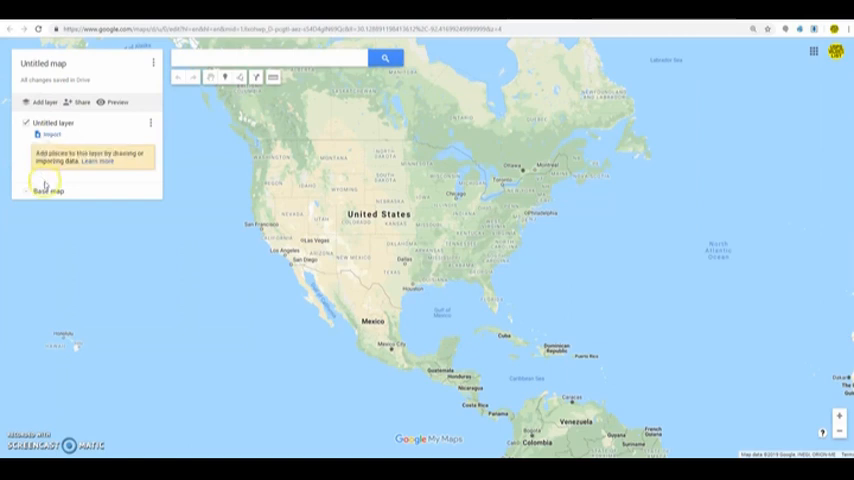
mouse_move(52, 135)
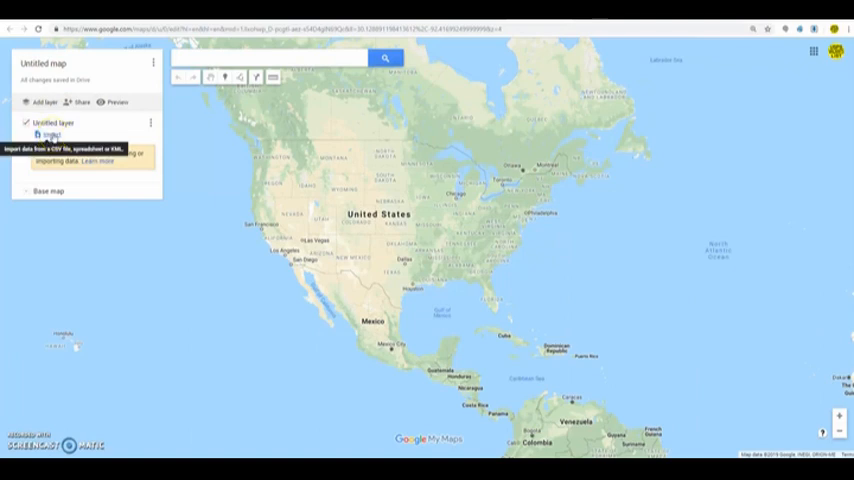
Start an import into the new map's Untitled layer
click(50, 133)
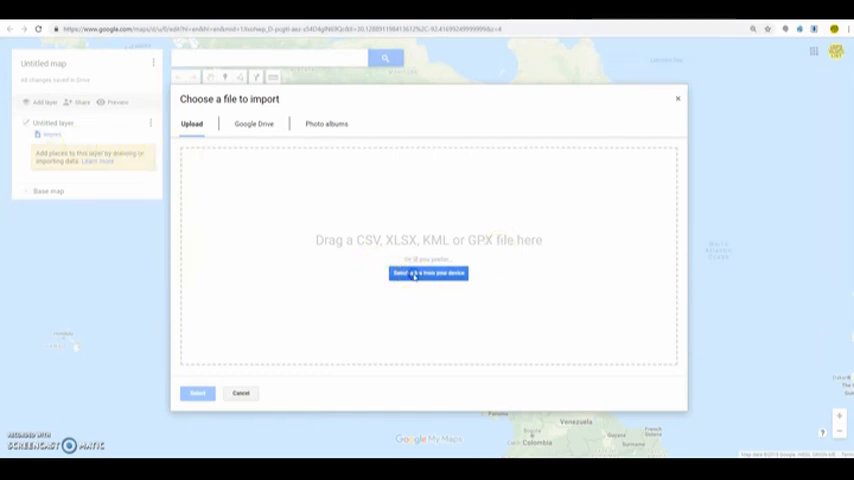
Pick the spreadsheet file to import from the computer
click(427, 273)
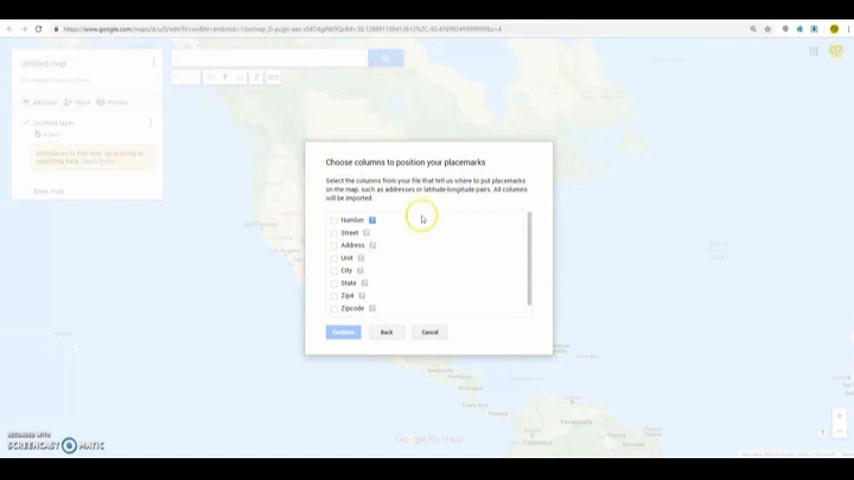
scroll(down, 3)
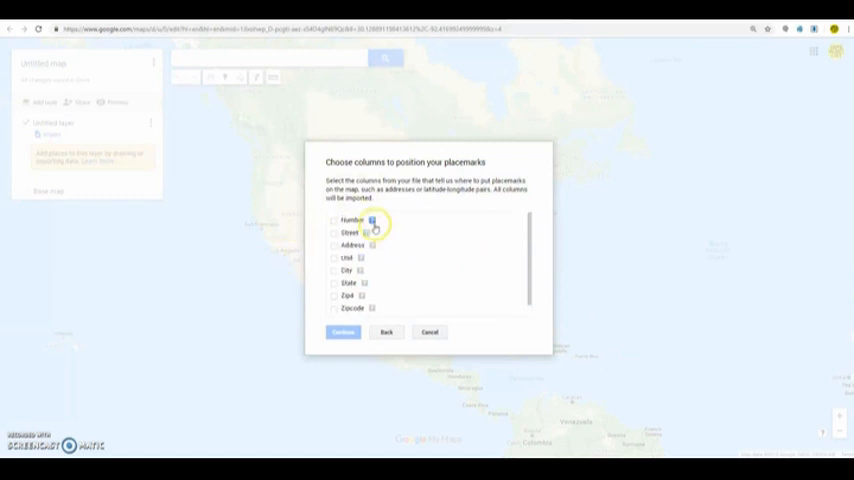
mouse_move(388, 317)
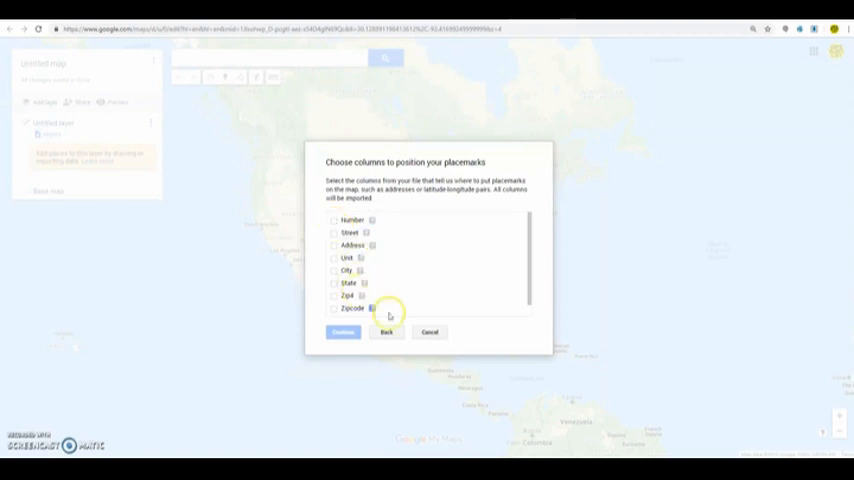
scroll(down, 3)
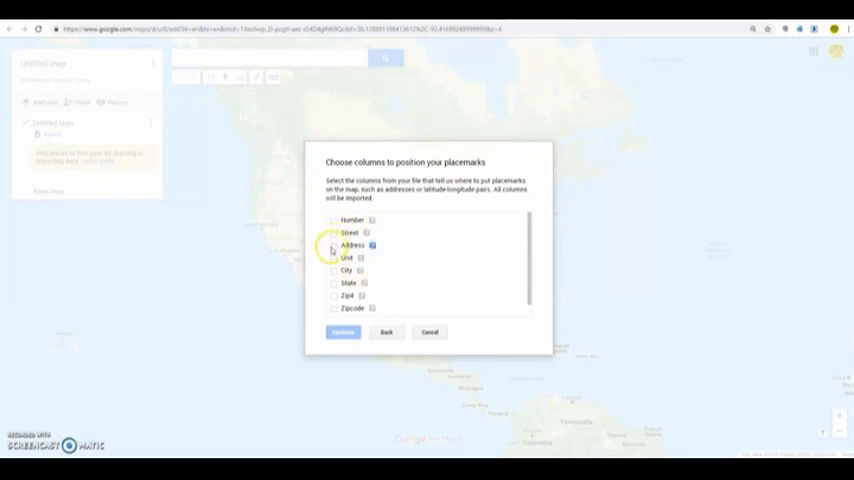
Tick Address, City, State, Zipcode and Unit as placemark position columns
click(335, 245)
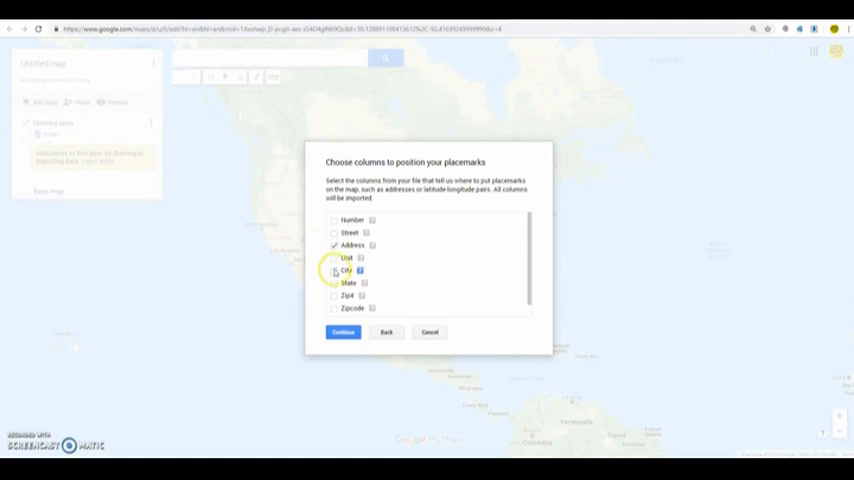
click(335, 270)
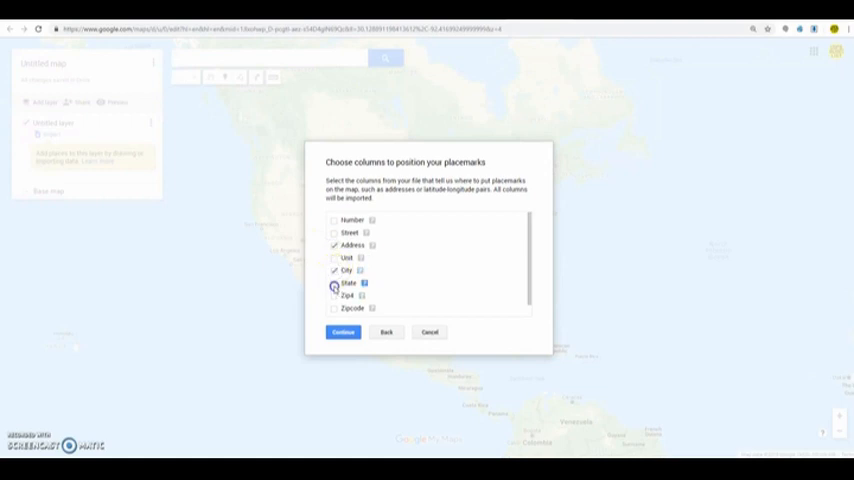
click(335, 283)
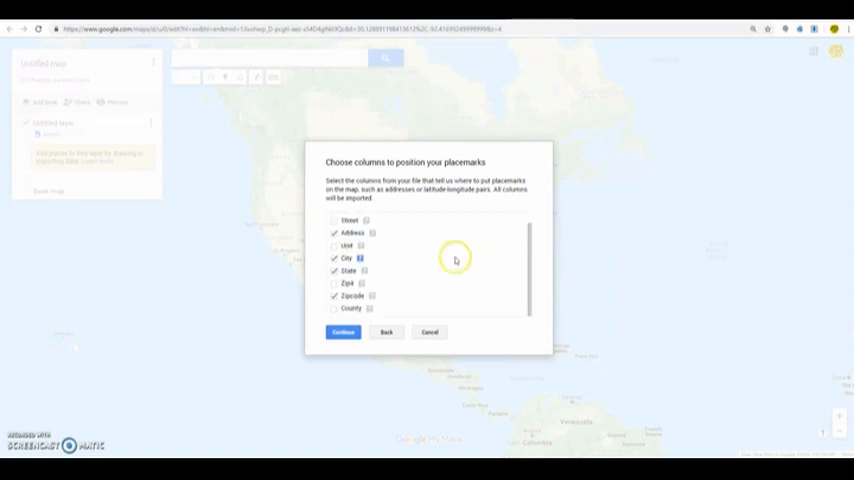
click(334, 321)
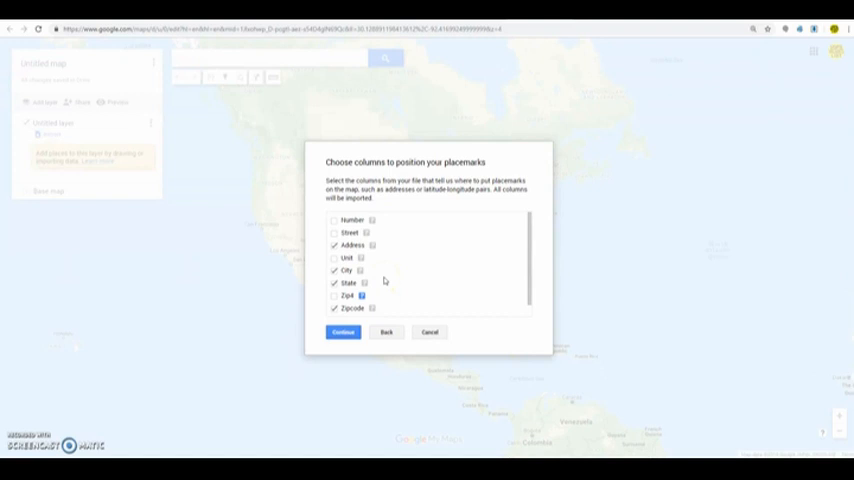
click(334, 258)
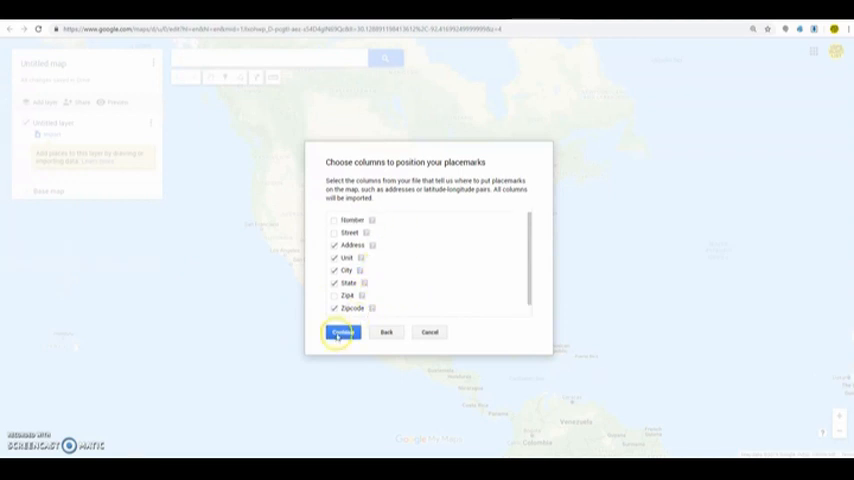
Confirm the location columns, choose Address as marker title, and finish importing
click(341, 332)
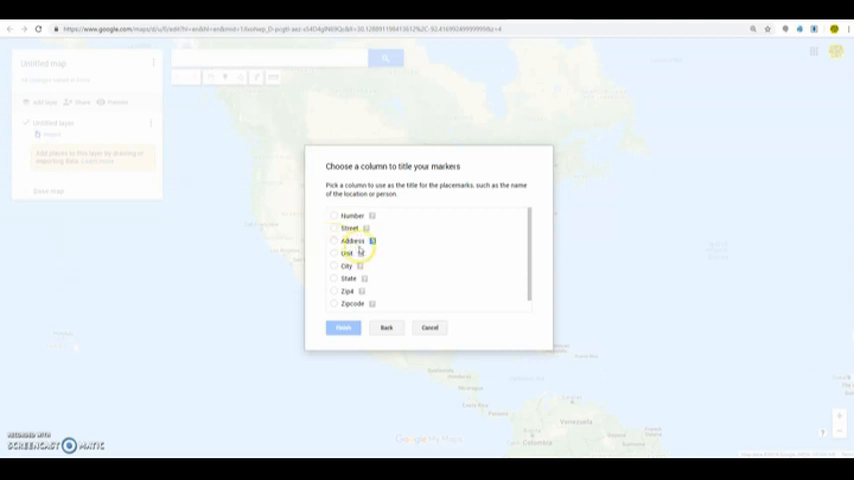
click(333, 241)
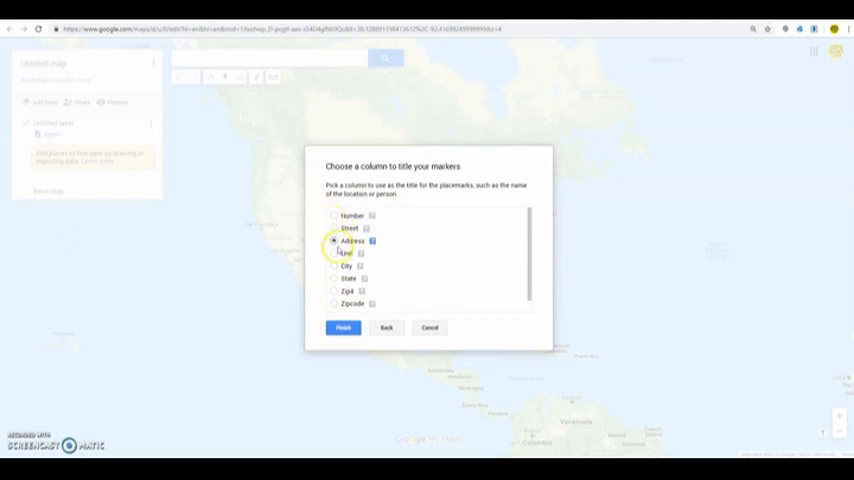
click(343, 328)
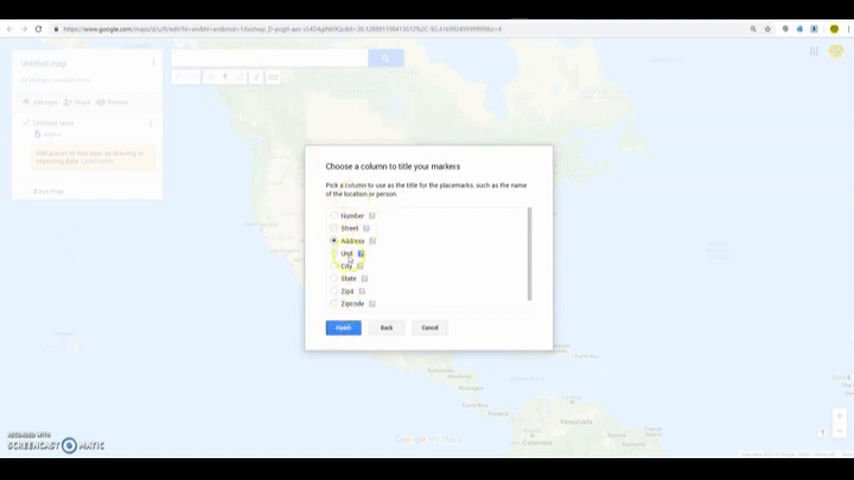
click(343, 328)
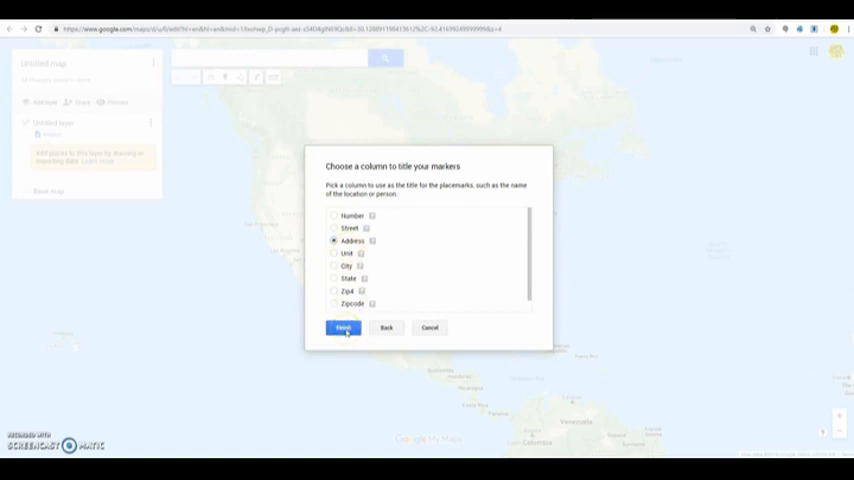
click(343, 327)
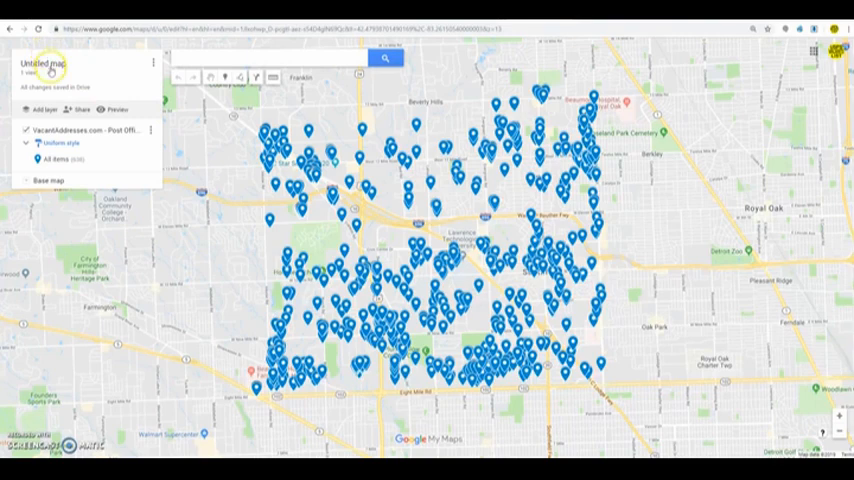
Enter 'Southfield, MI' as the map title and save it
click(50, 63)
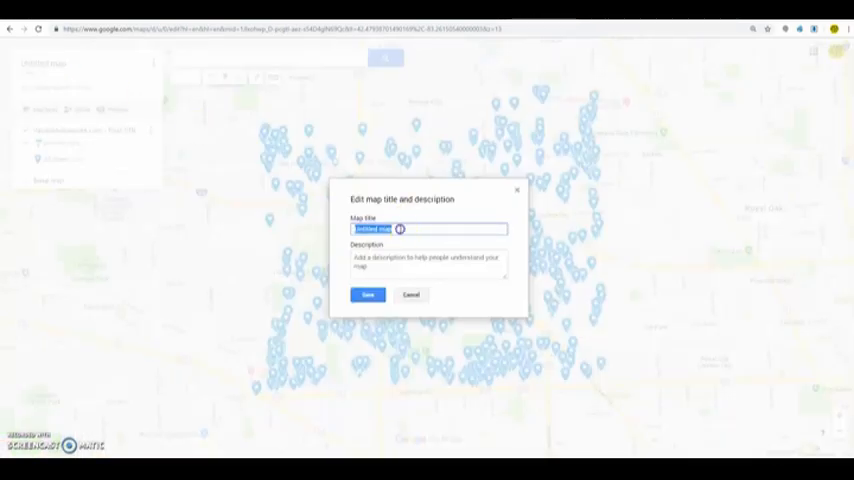
text(to)
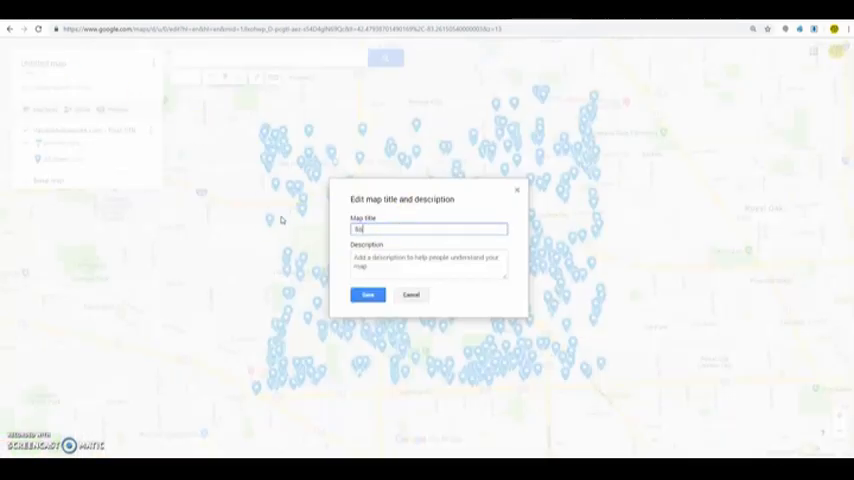
text(Southfield MI)
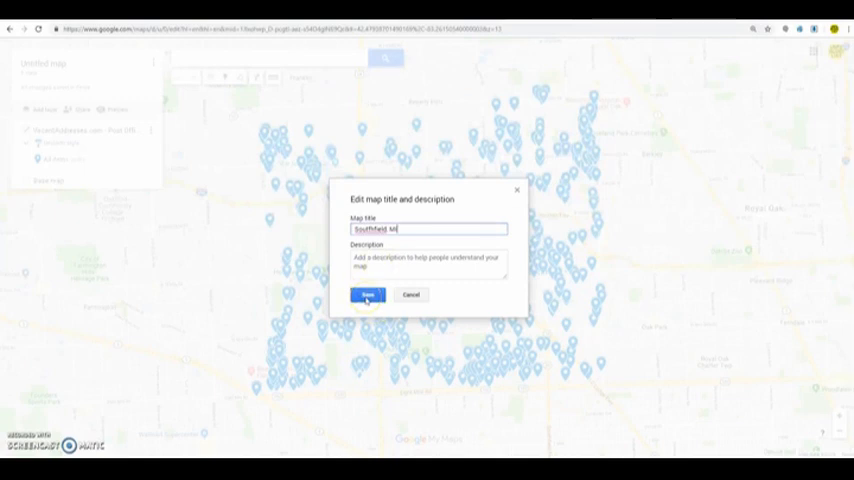
click(364, 294)
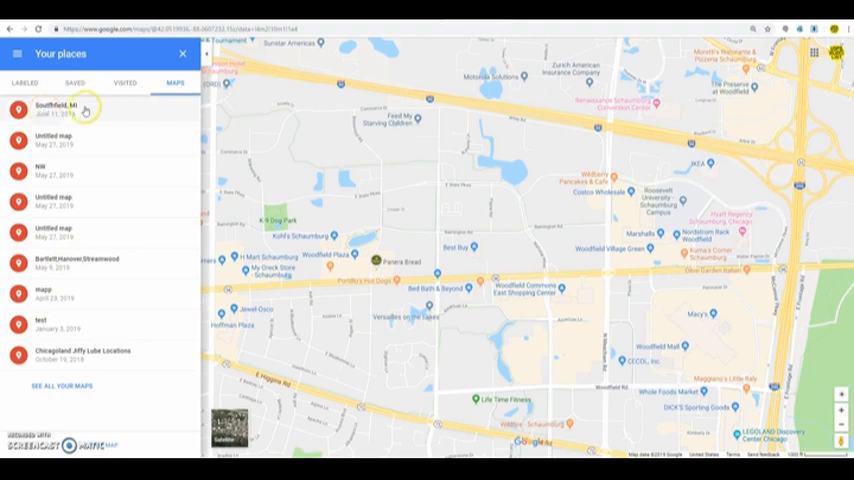
Open Southfield, MI, then the NW map, and return to the saved maps
click(56, 104)
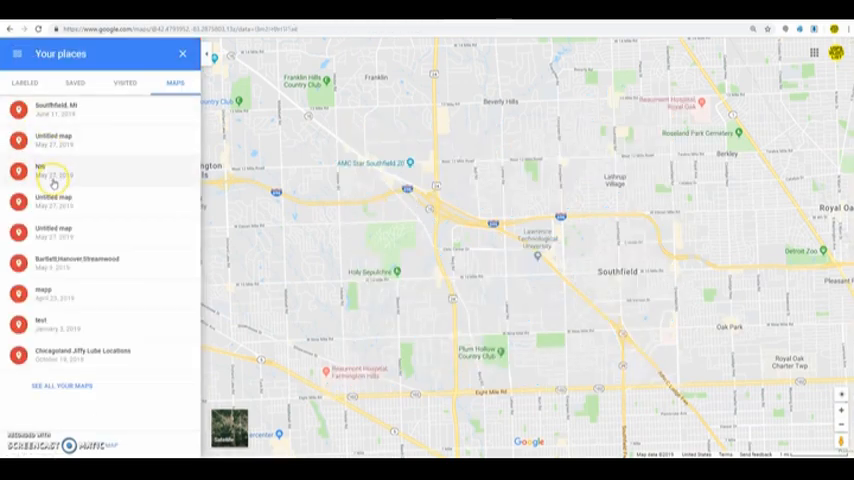
mouse_move(52, 202)
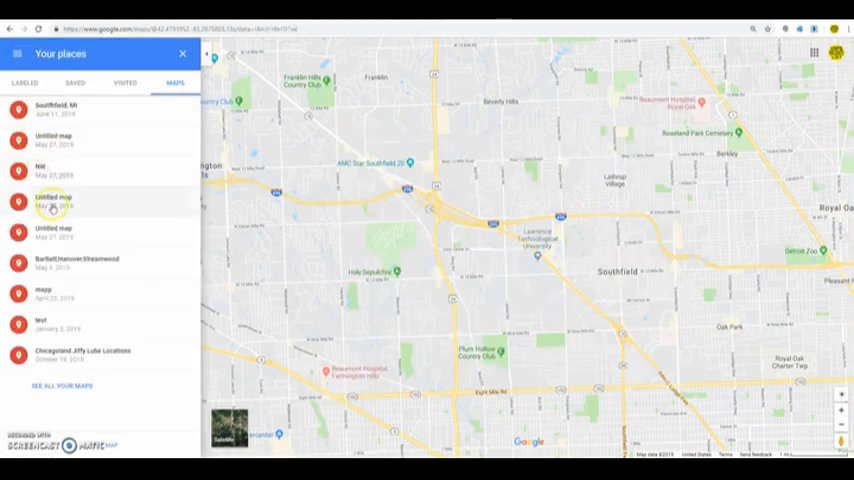
click(48, 169)
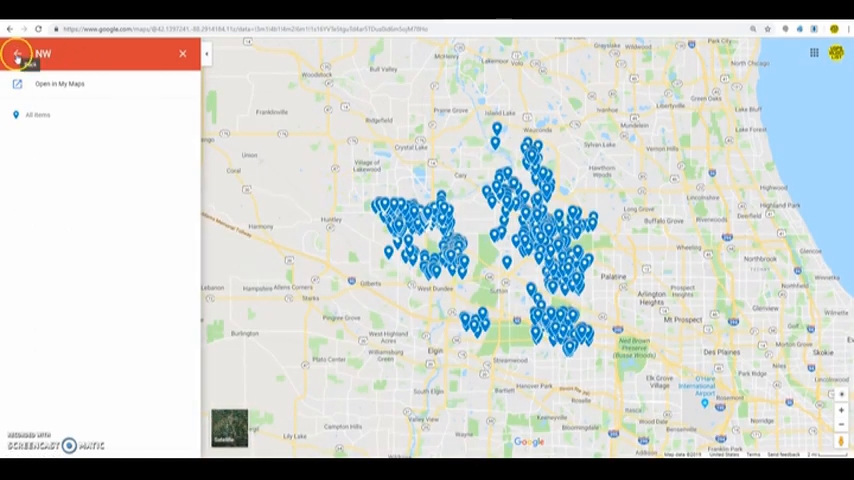
click(18, 53)
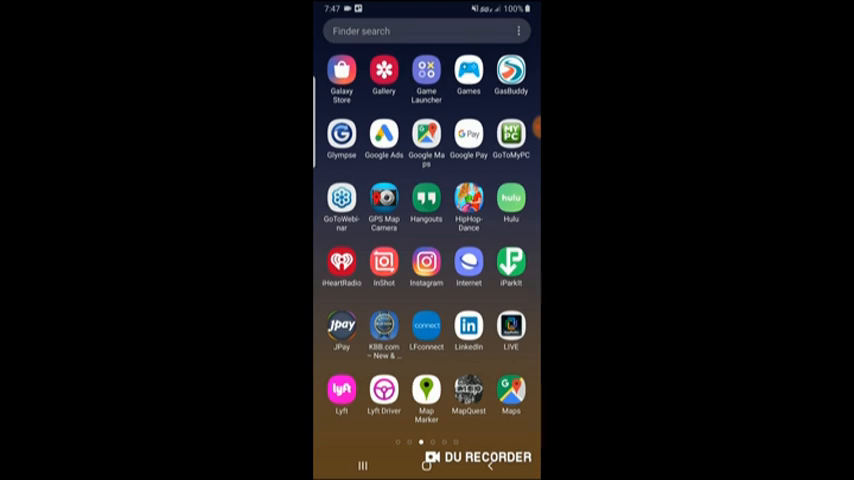
Launch Google Maps on the phone and go to Your places
click(516, 396)
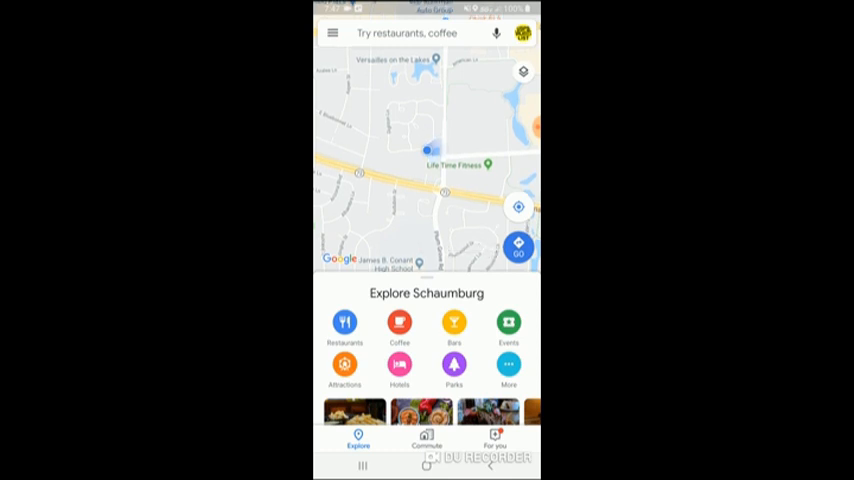
click(335, 31)
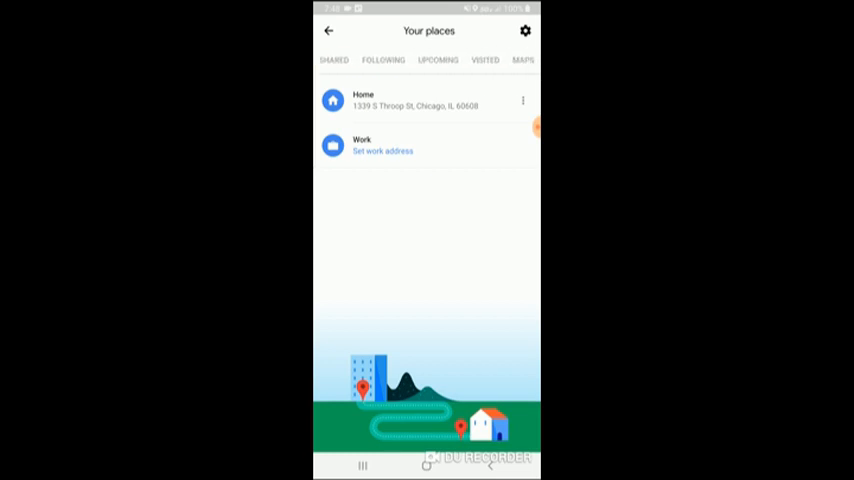
click(523, 60)
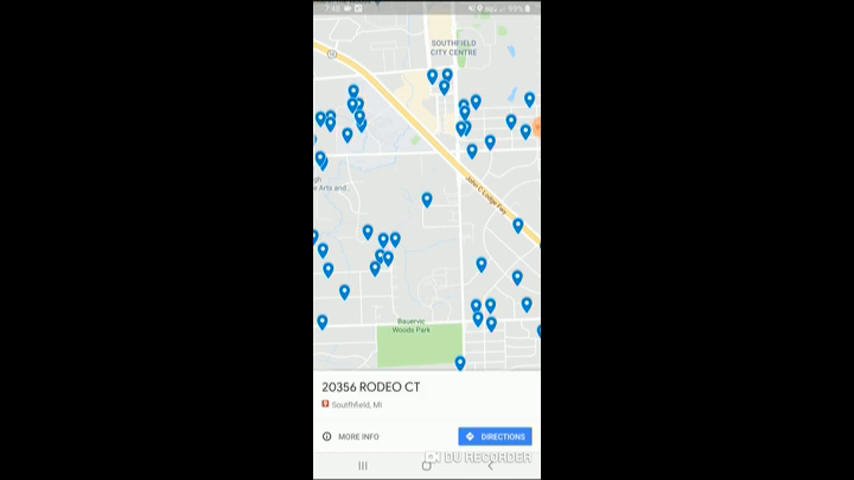
click(355, 436)
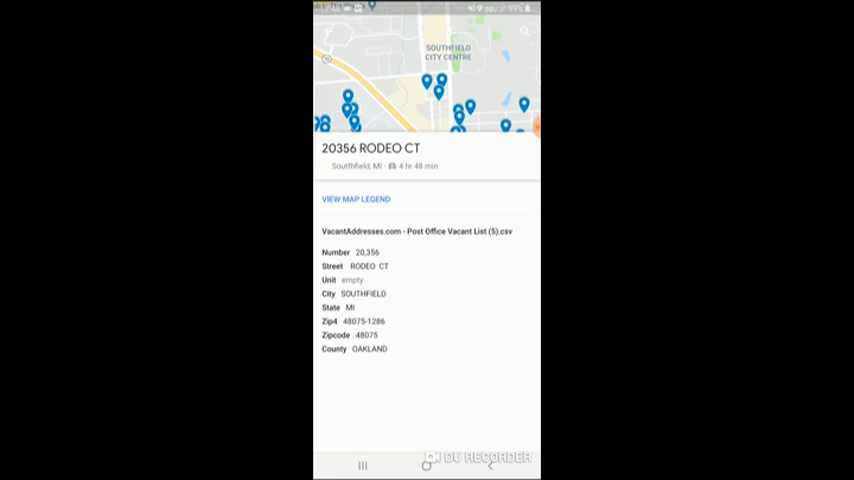